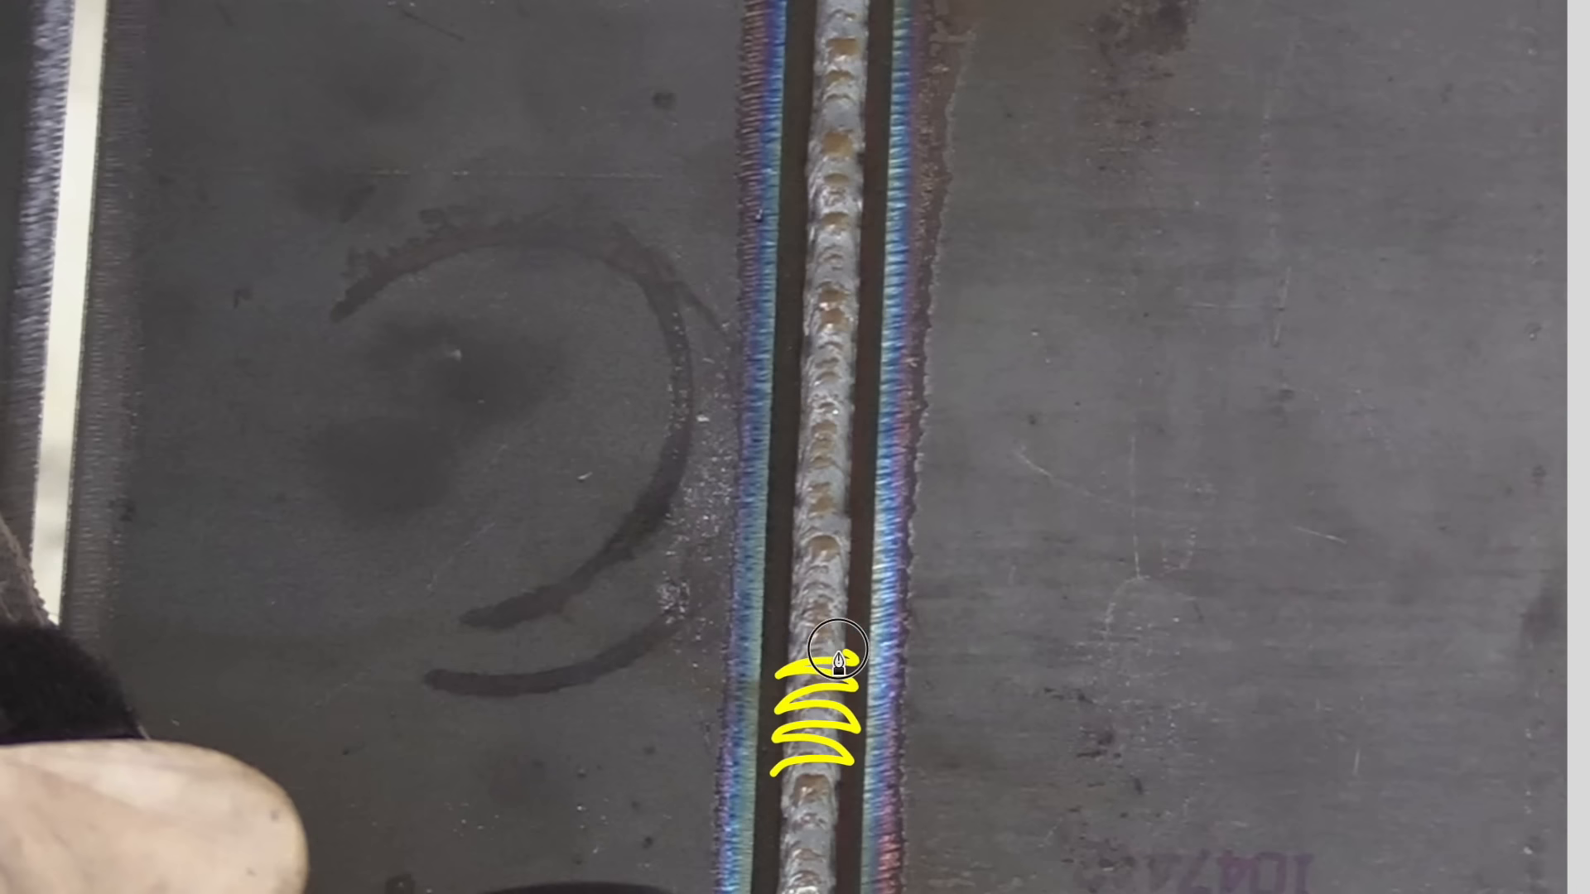
pyautogui.moveTo(821, 604)
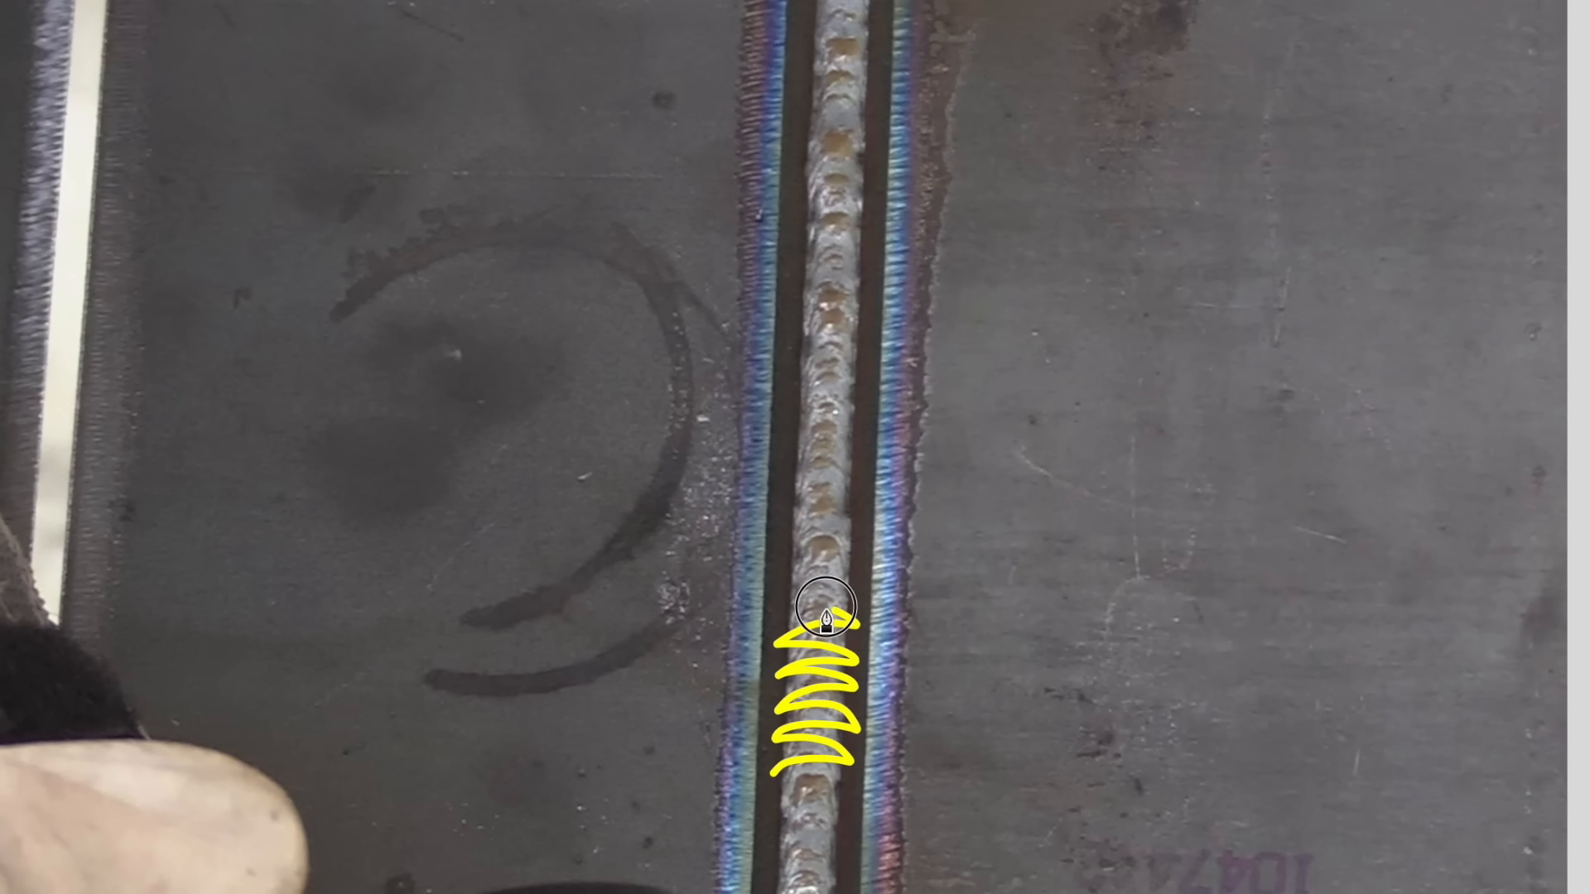